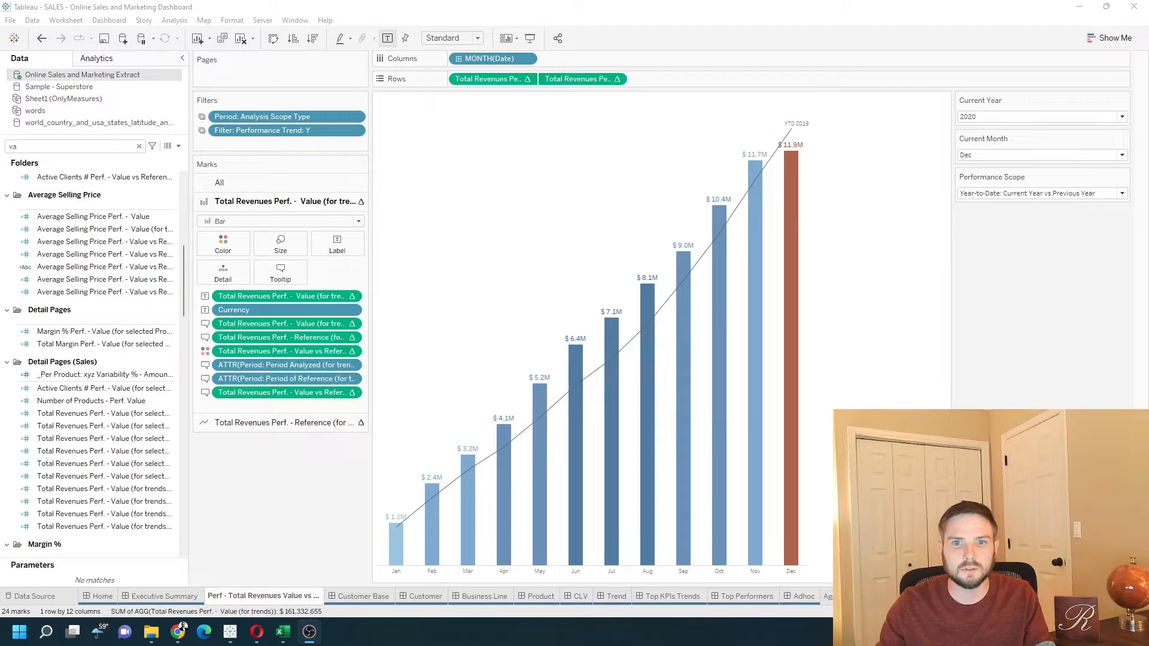
mouse_move(921, 218)
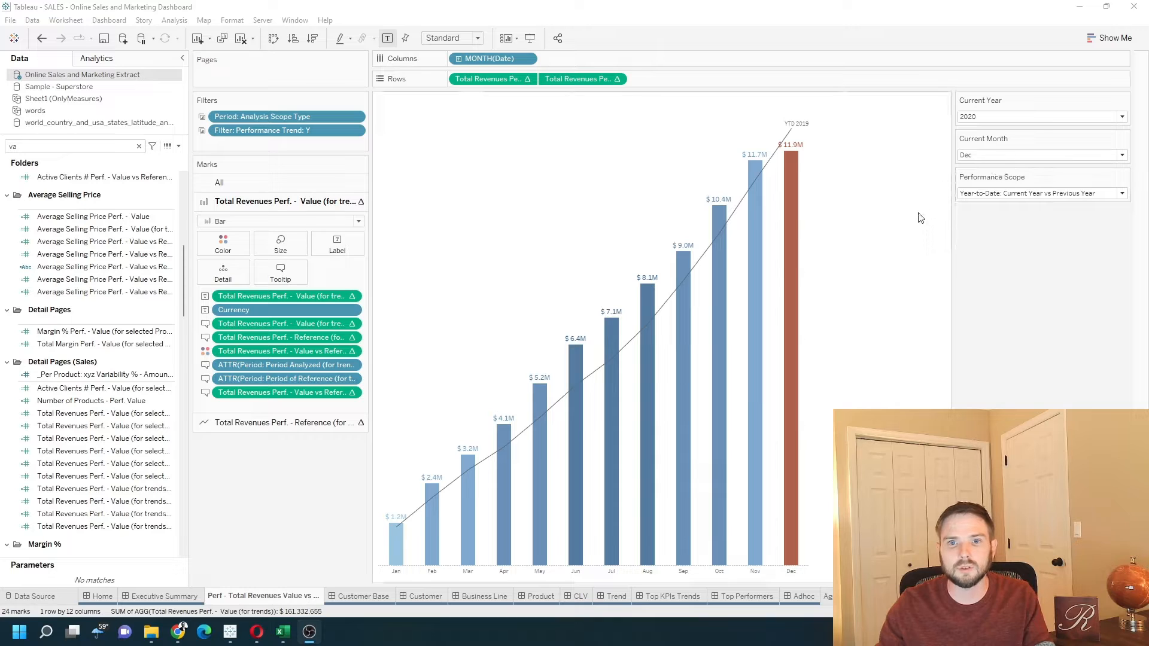
mouse_move(893, 152)
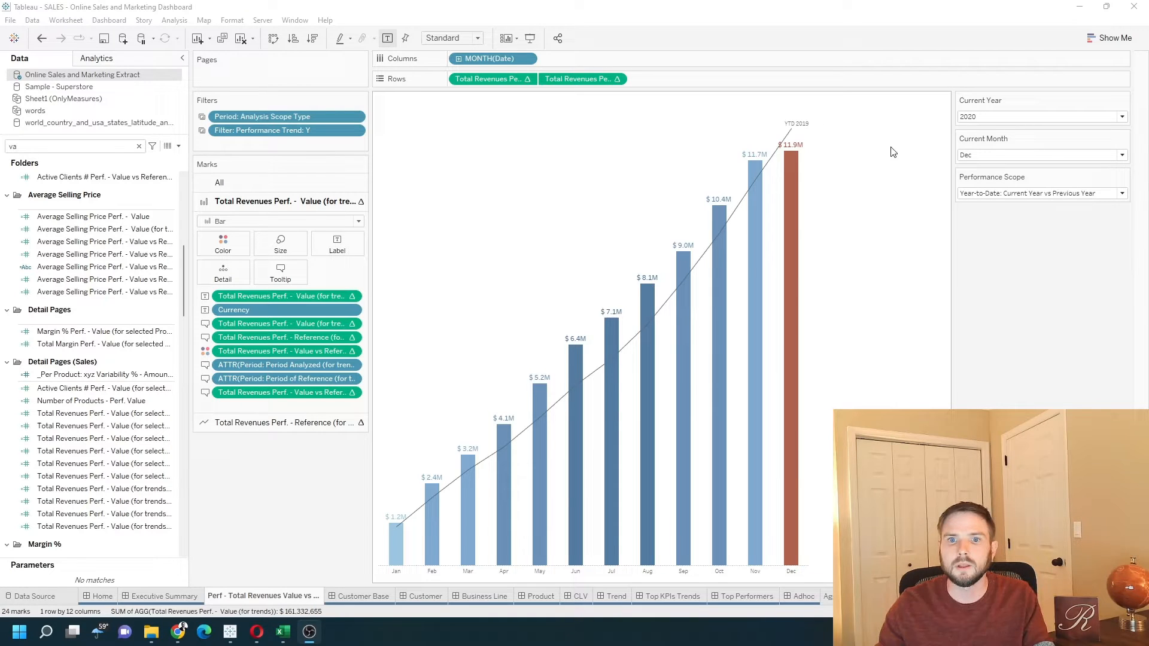